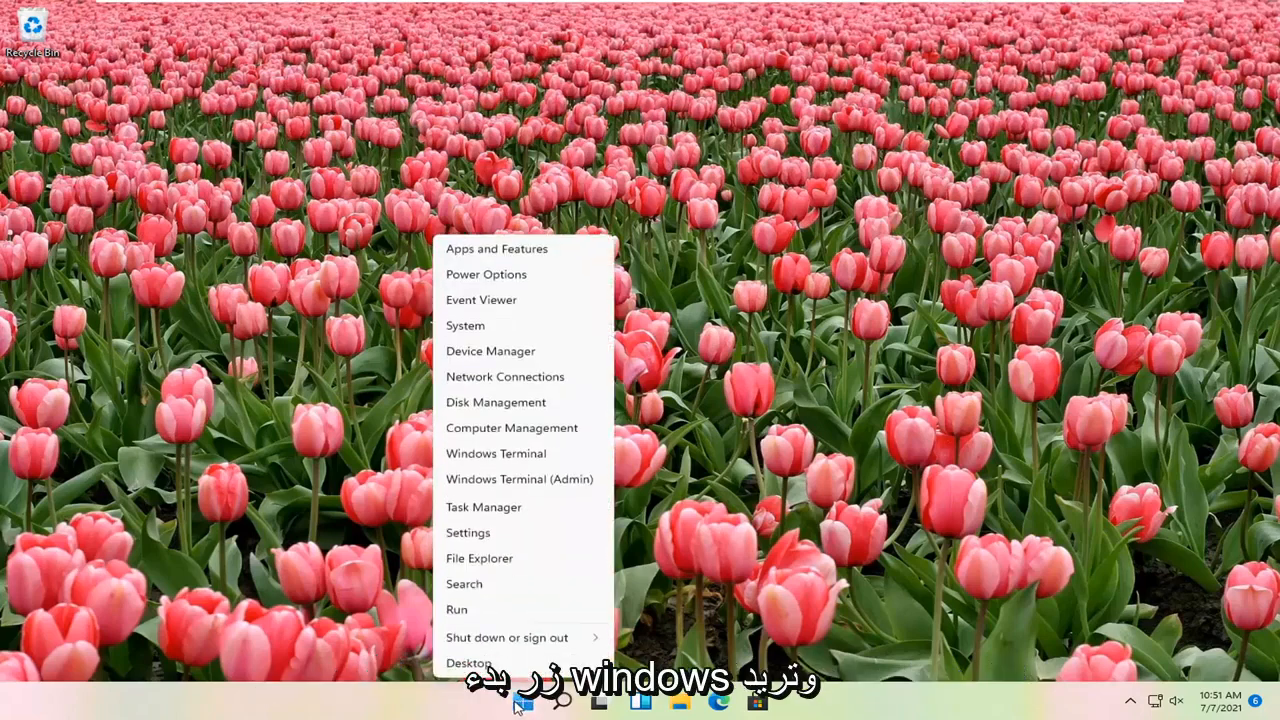
# Step: Open Settings from the Start button's quick link menu
pyautogui.click(467, 532)
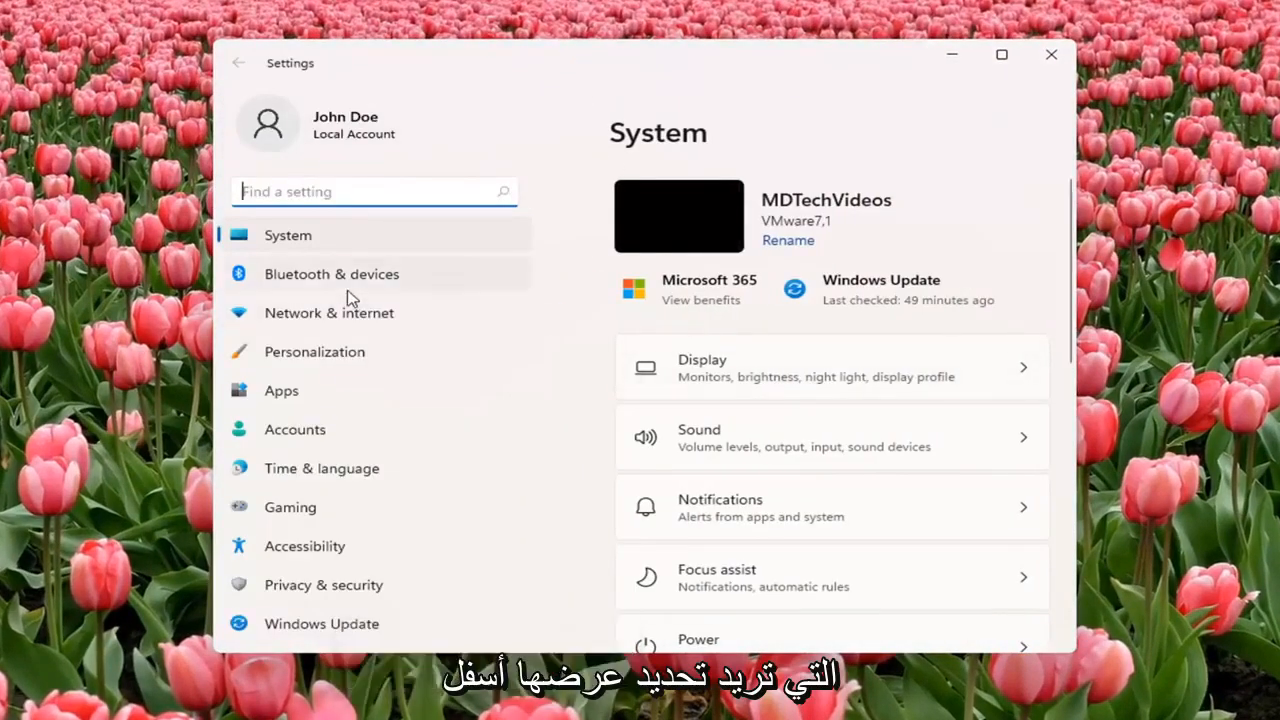
pyautogui.moveTo(520, 710)
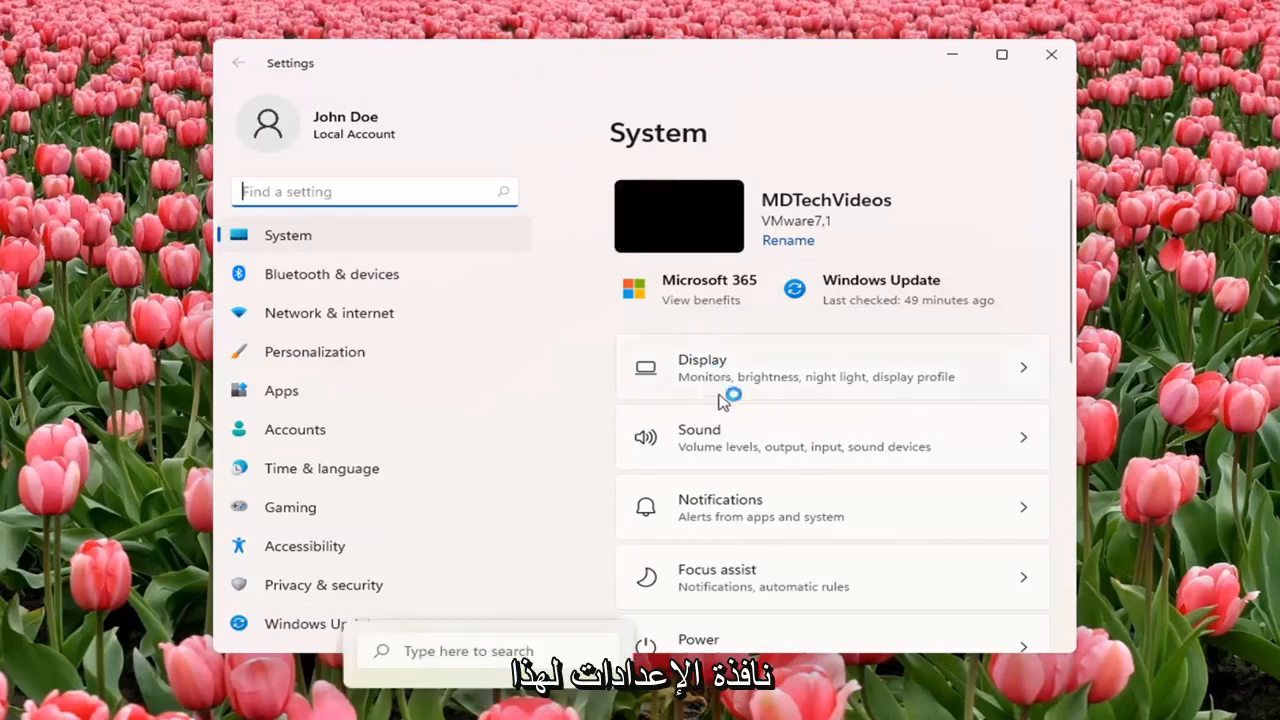
pyautogui.moveTo(722, 392)
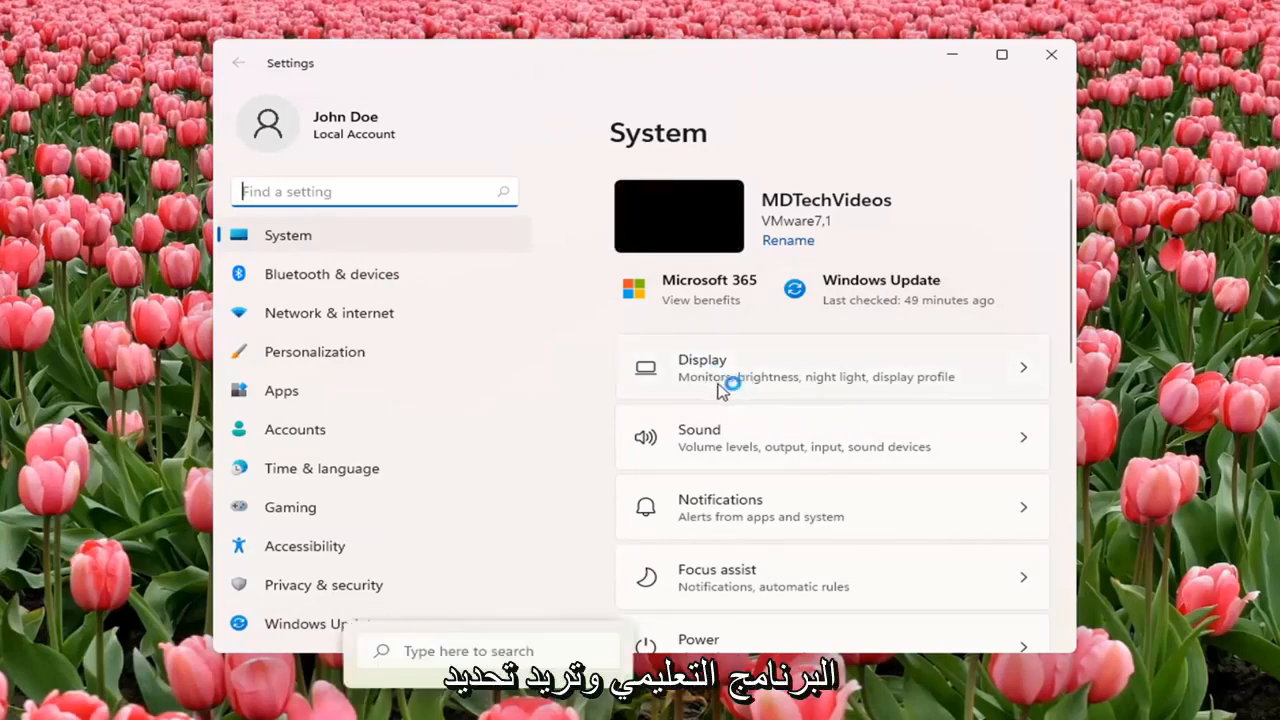
# Step: Open the Display page and scroll down to the 1440 × 900 resolution setting
pyautogui.click(830, 367)
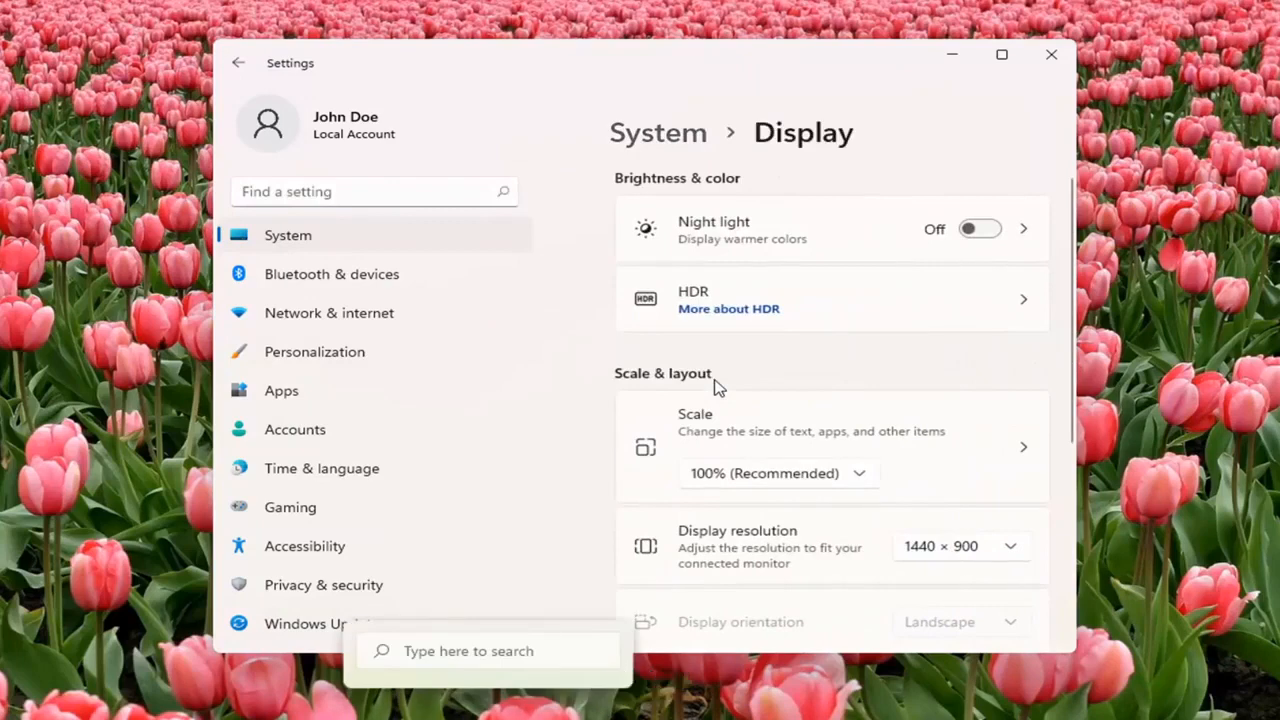
pyautogui.scroll(-3)
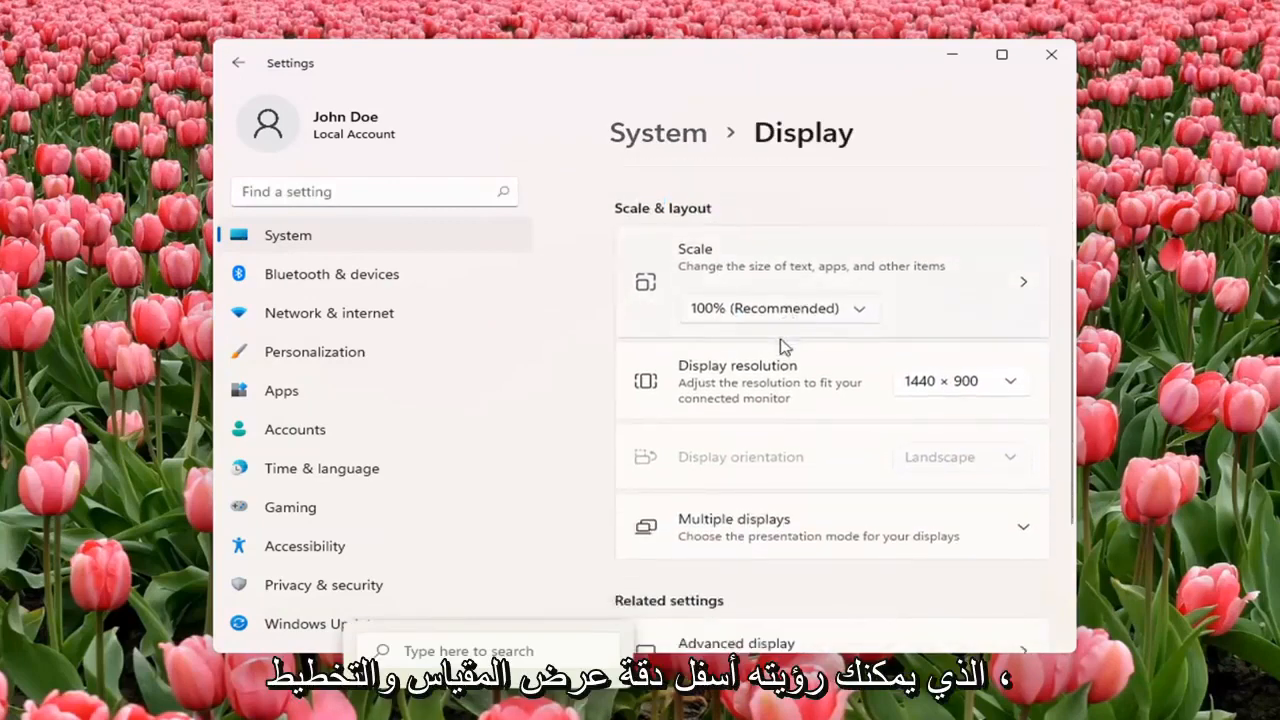
pyautogui.scroll(-3)
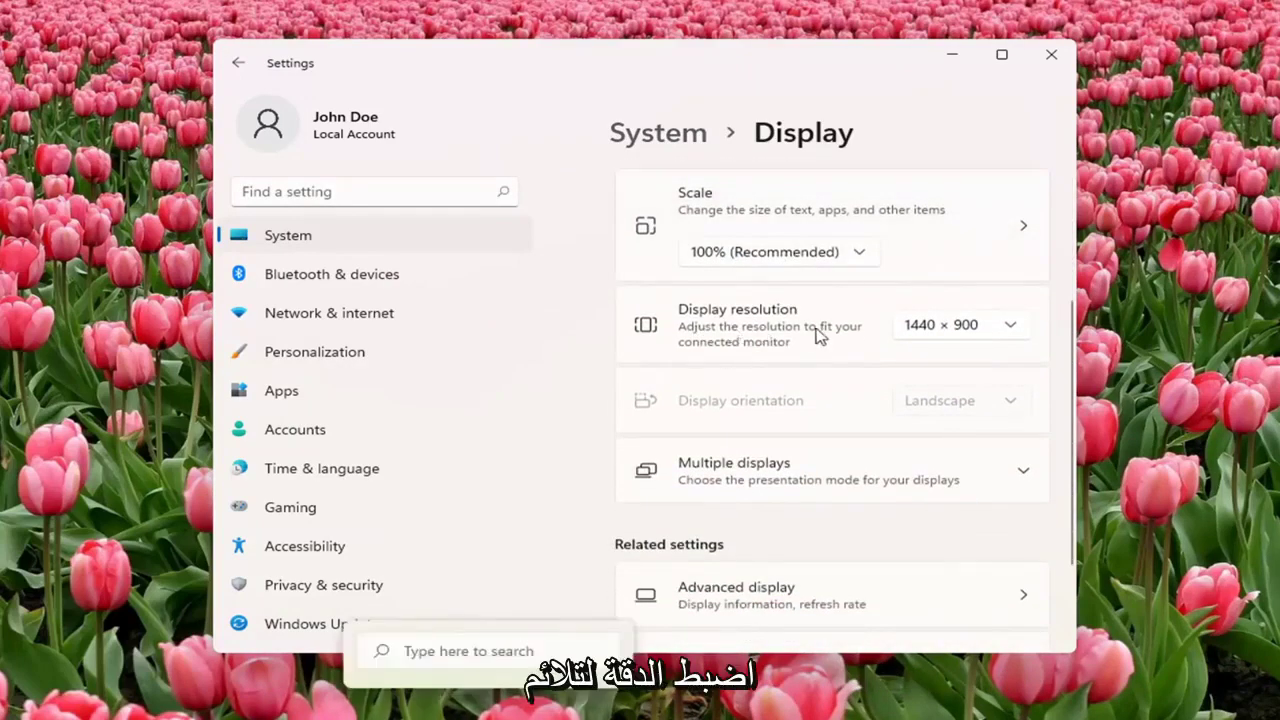
pyautogui.moveTo(908, 344)
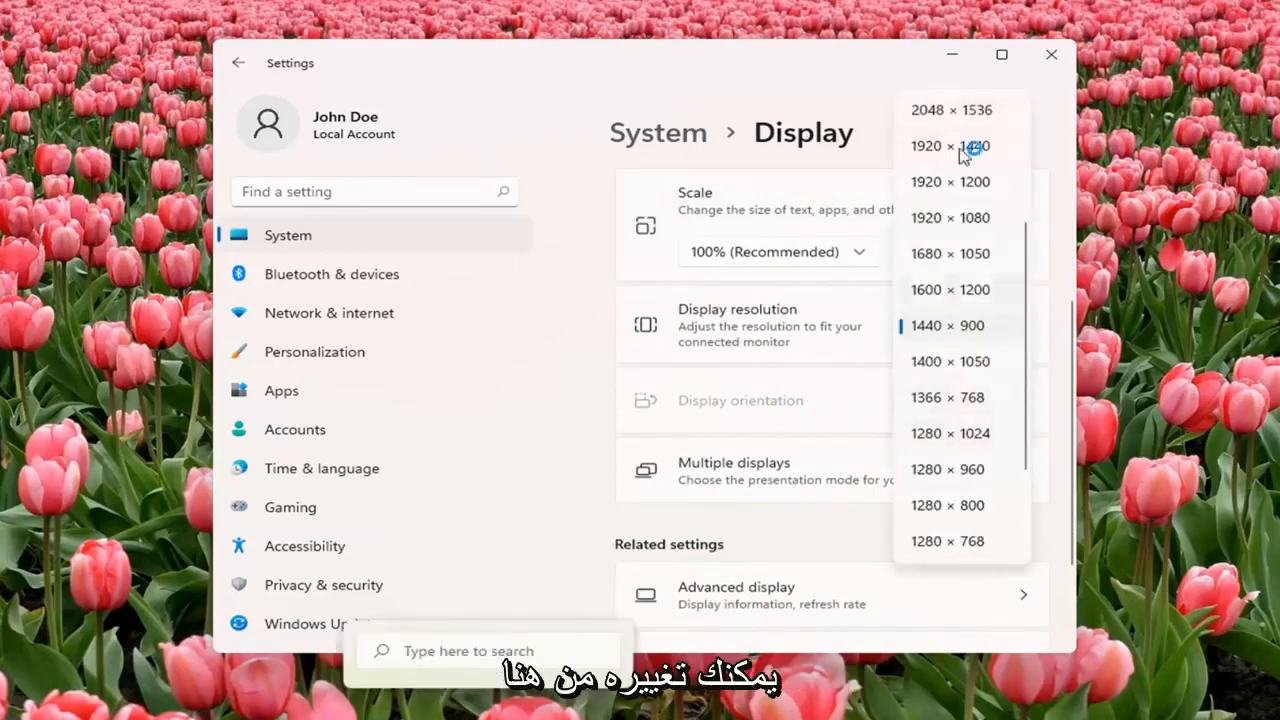
# Step: Close the resolution dropdown, keeping the resolution at 1440 × 900
pyautogui.click(948, 146)
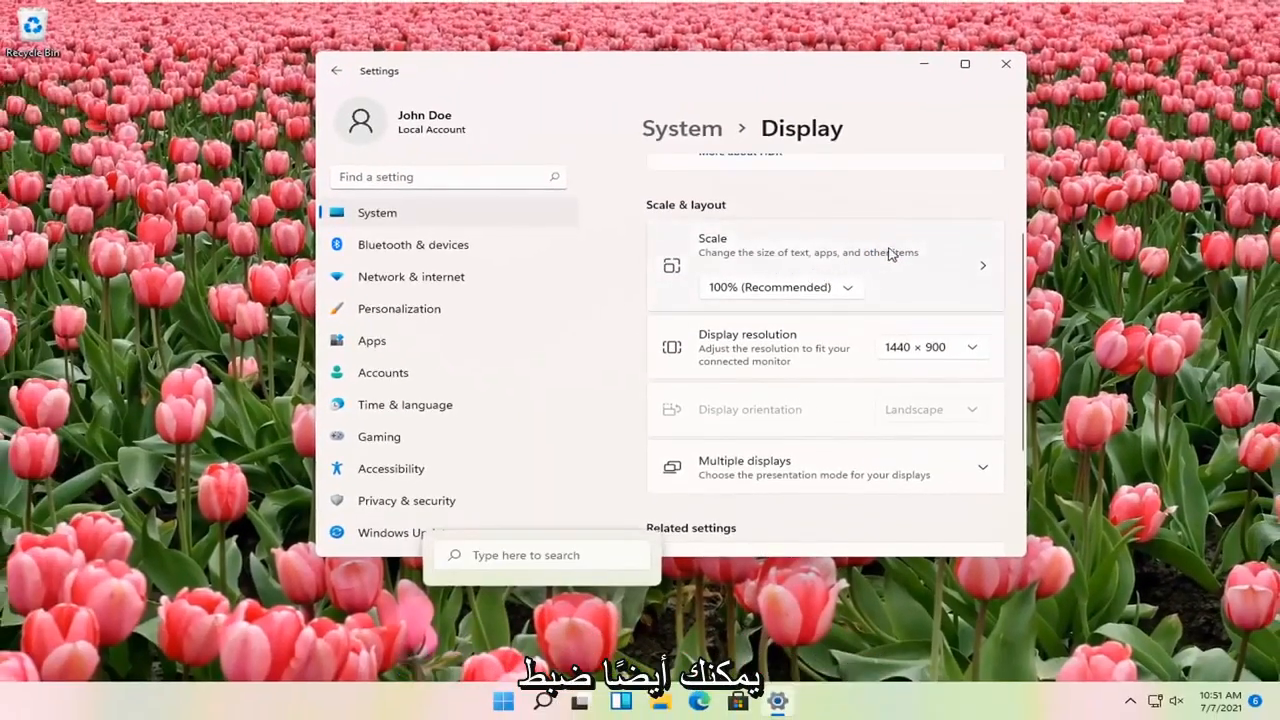
# Step: Keep the scale at 100% (Recommended), then close the Settings window
pyautogui.click(780, 287)
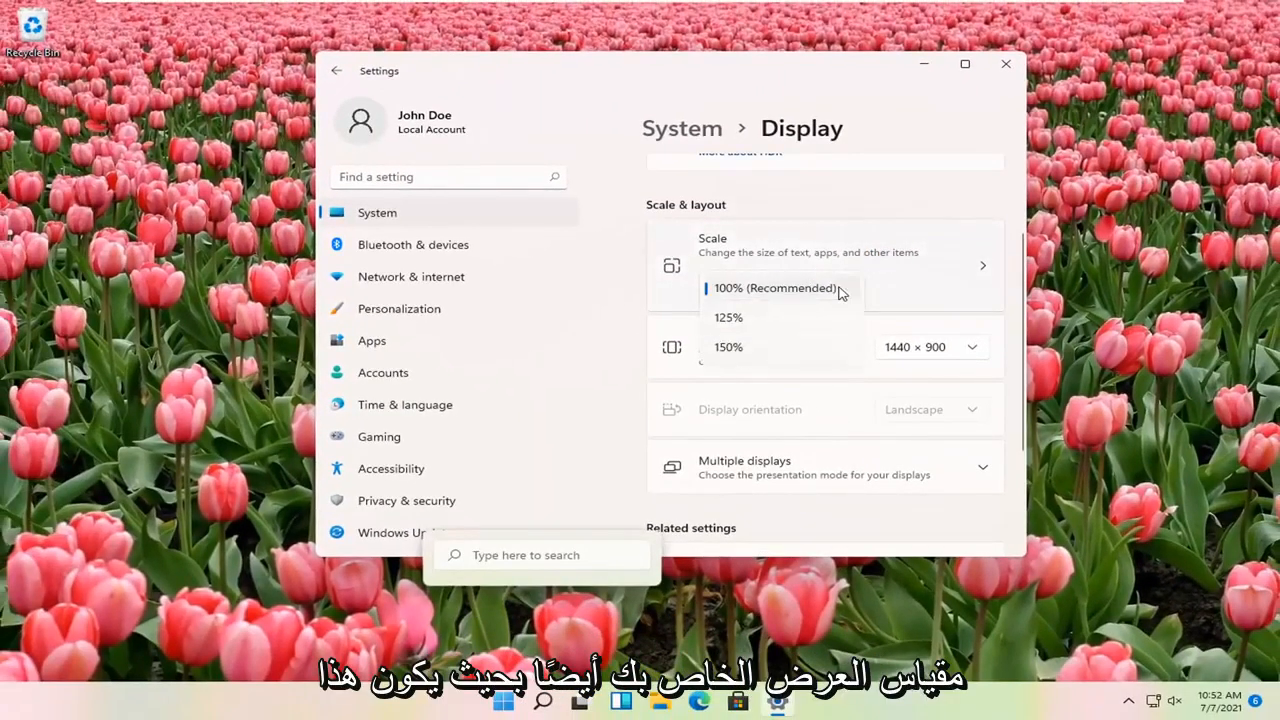
pyautogui.click(774, 288)
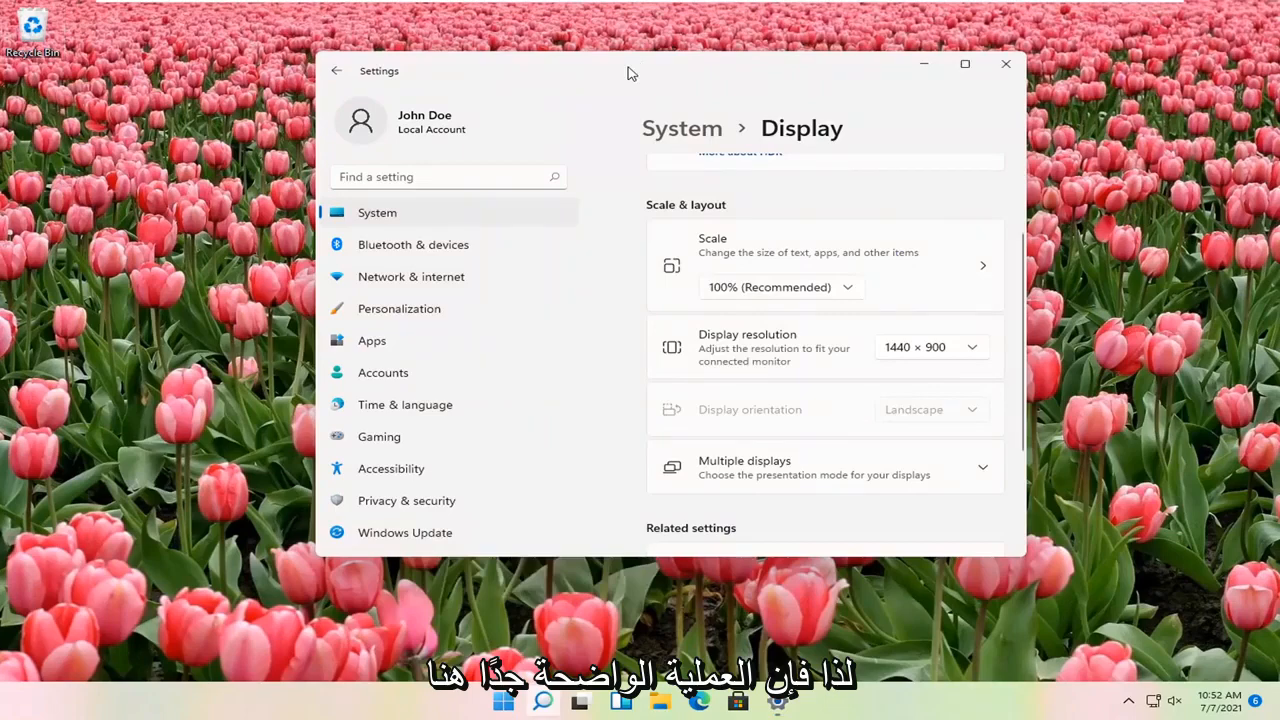
pyautogui.scroll(3)
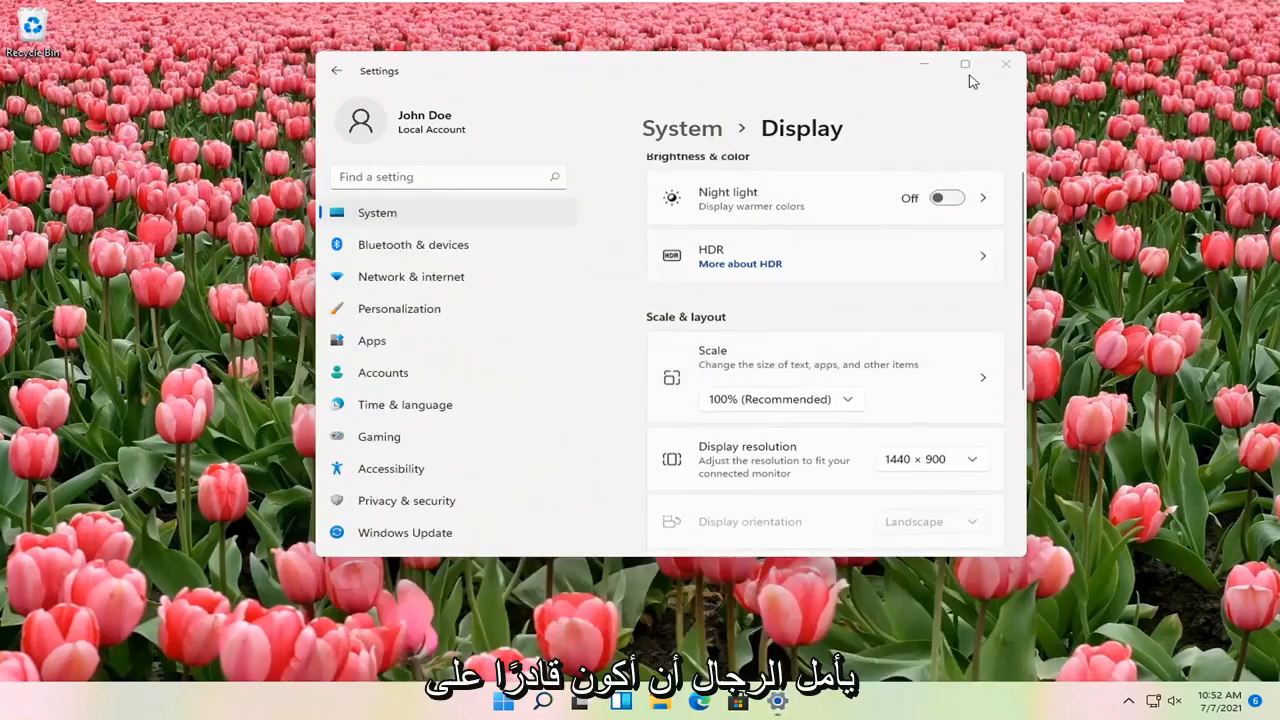
pyautogui.click(1005, 64)
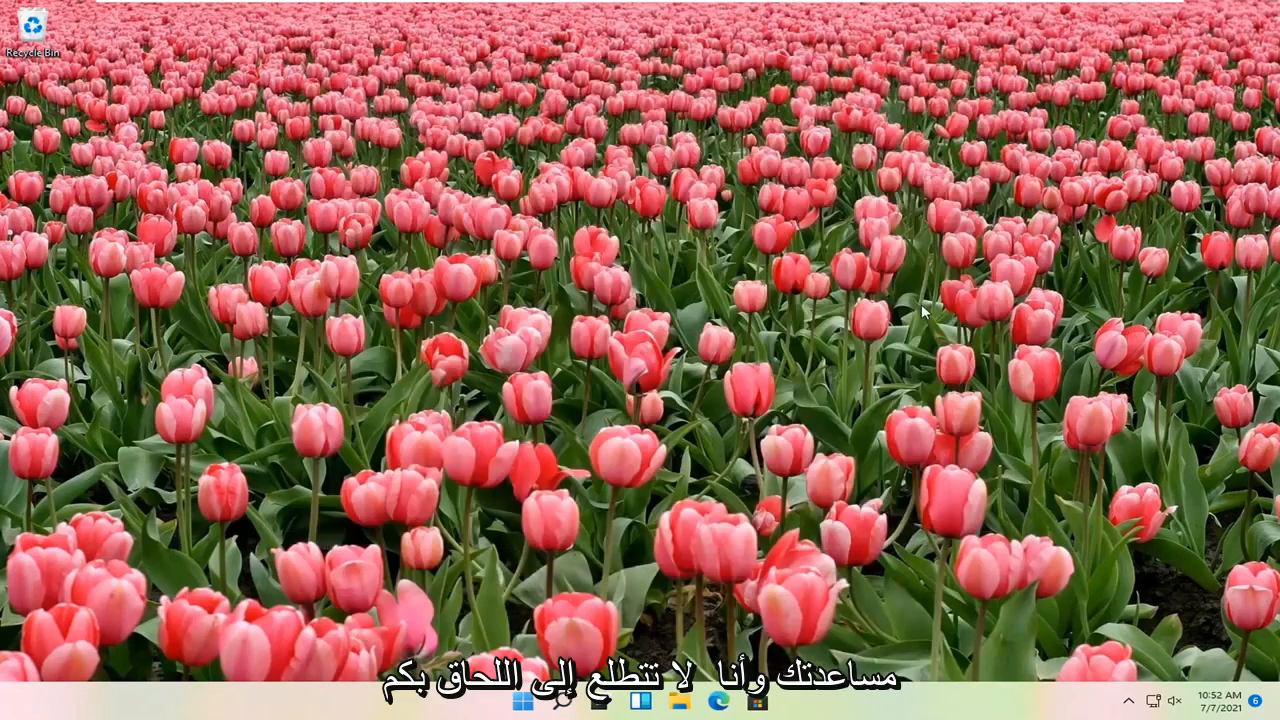